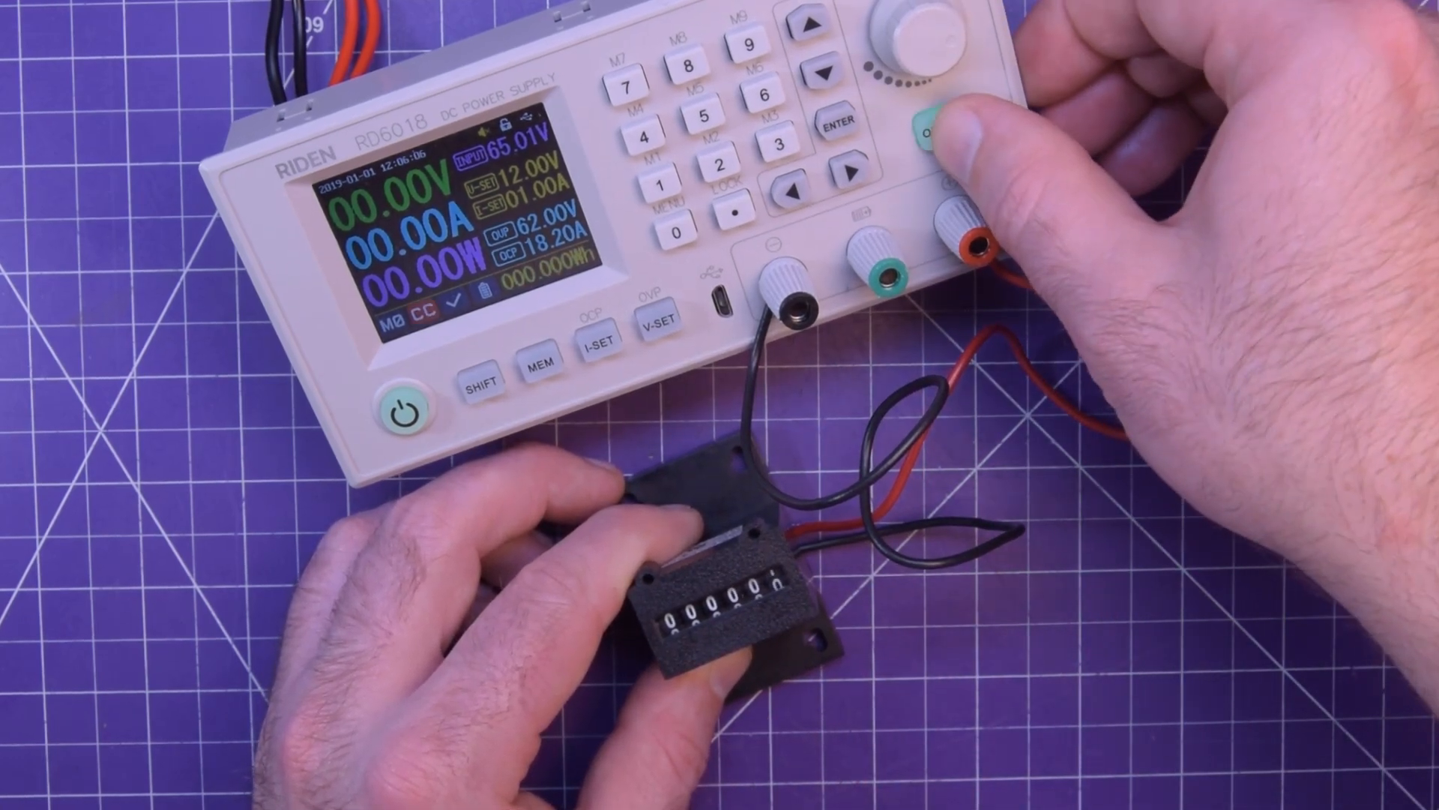
{"action": "left_click", "coordinate": [941, 124]}
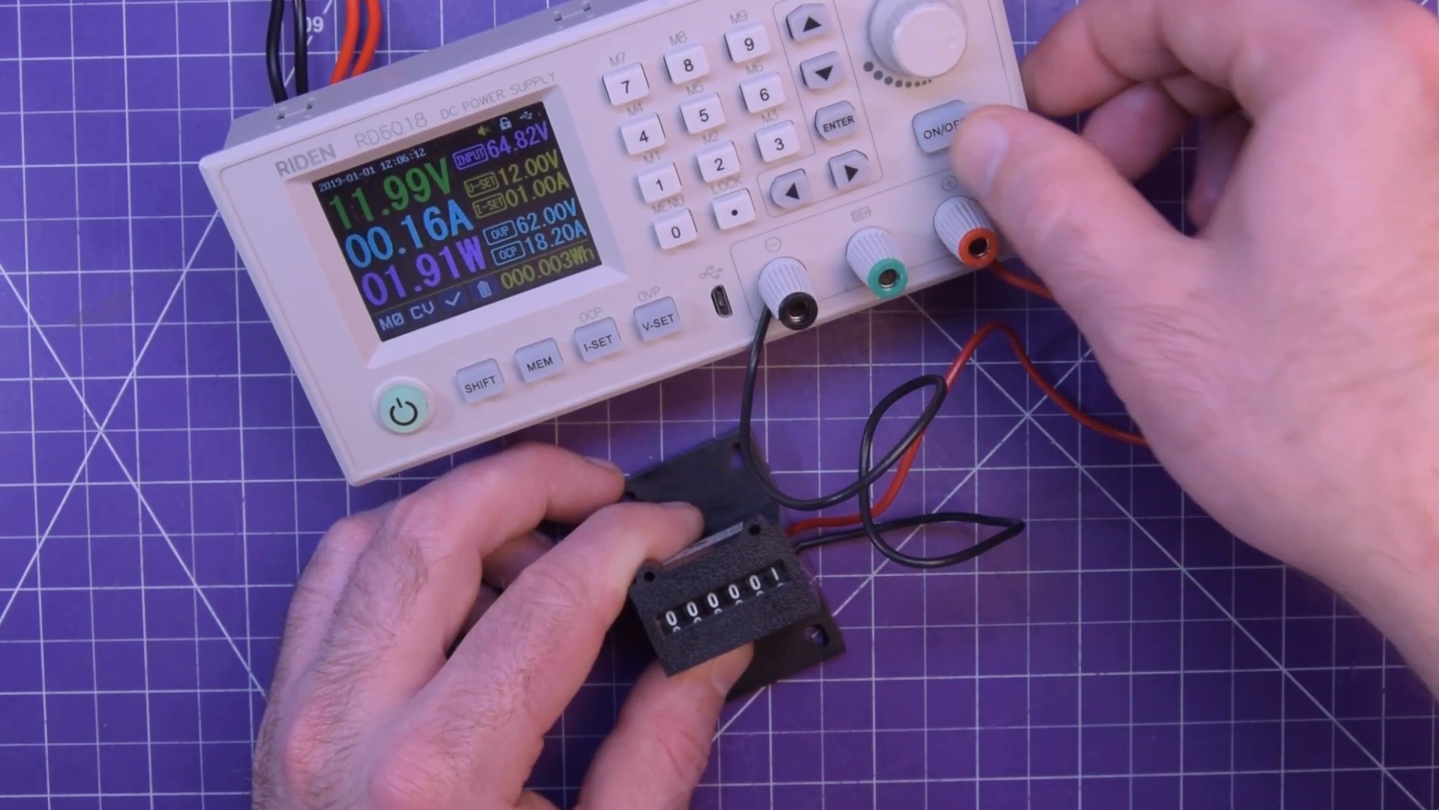
{"action": "left_click", "coordinate": [940, 124]}
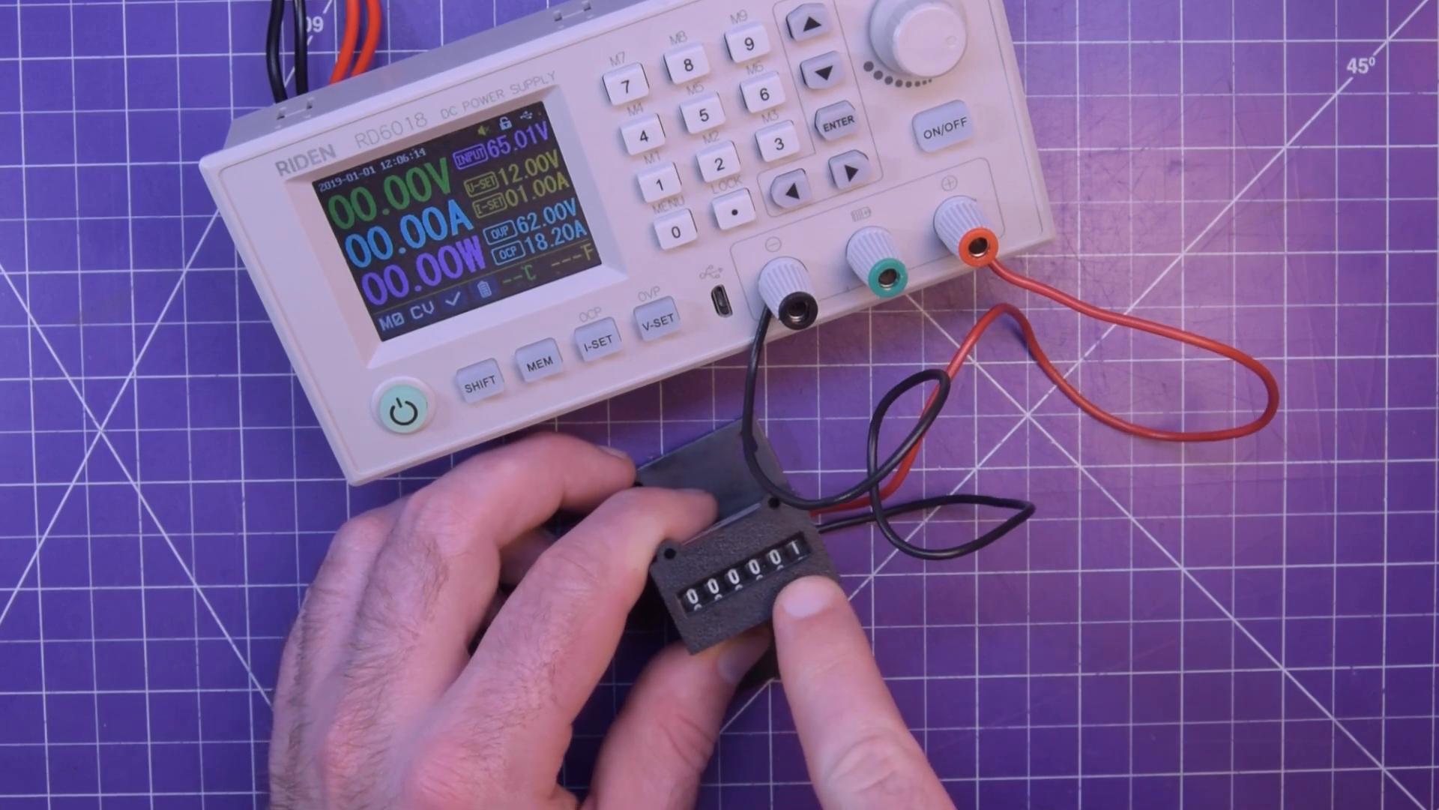
{"action": "left_click", "coordinate": [944, 124]}
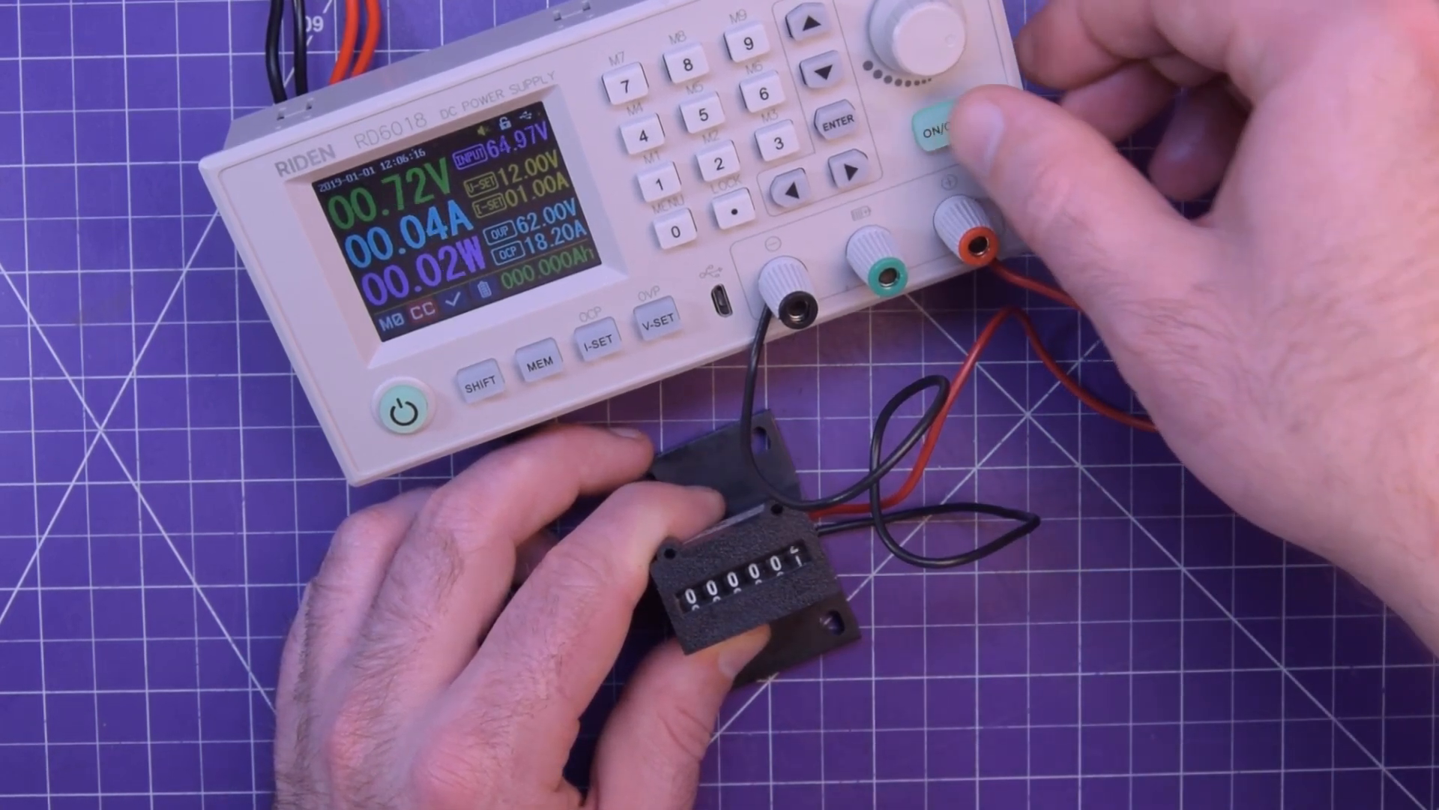
{"action": "left_click", "coordinate": [946, 132]}
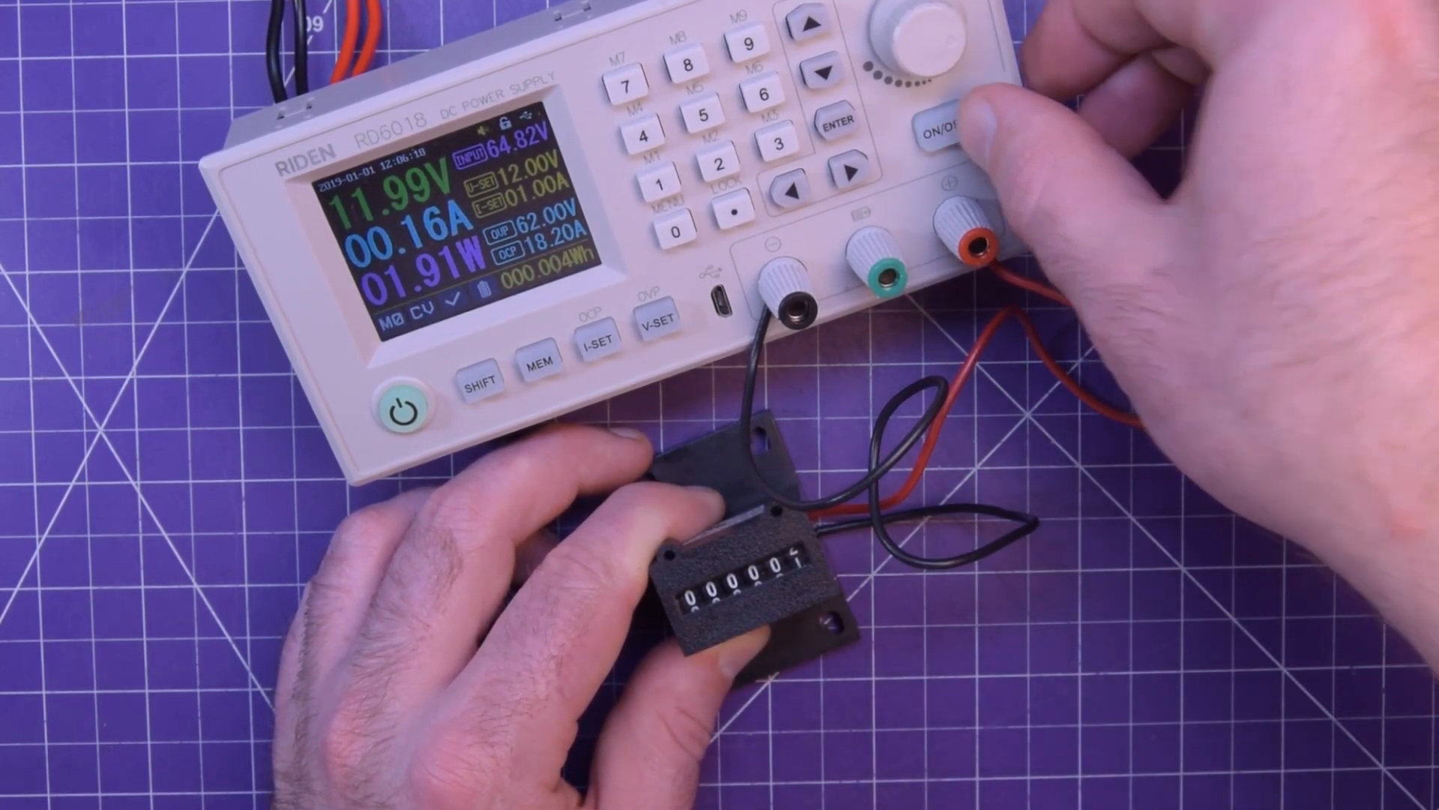
{"action": "left_click", "coordinate": [946, 134]}
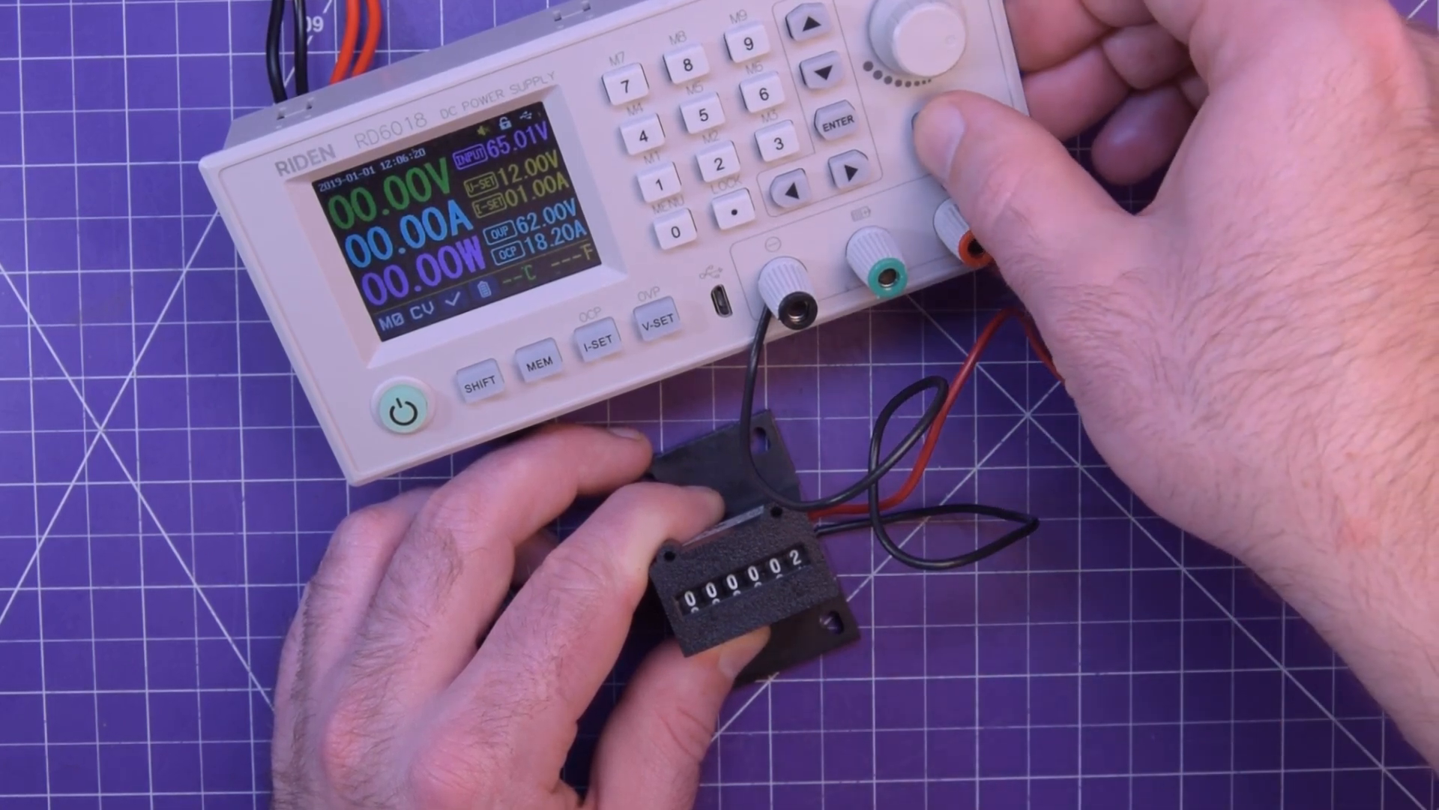
{"action": "left_click", "coordinate": [960, 128]}
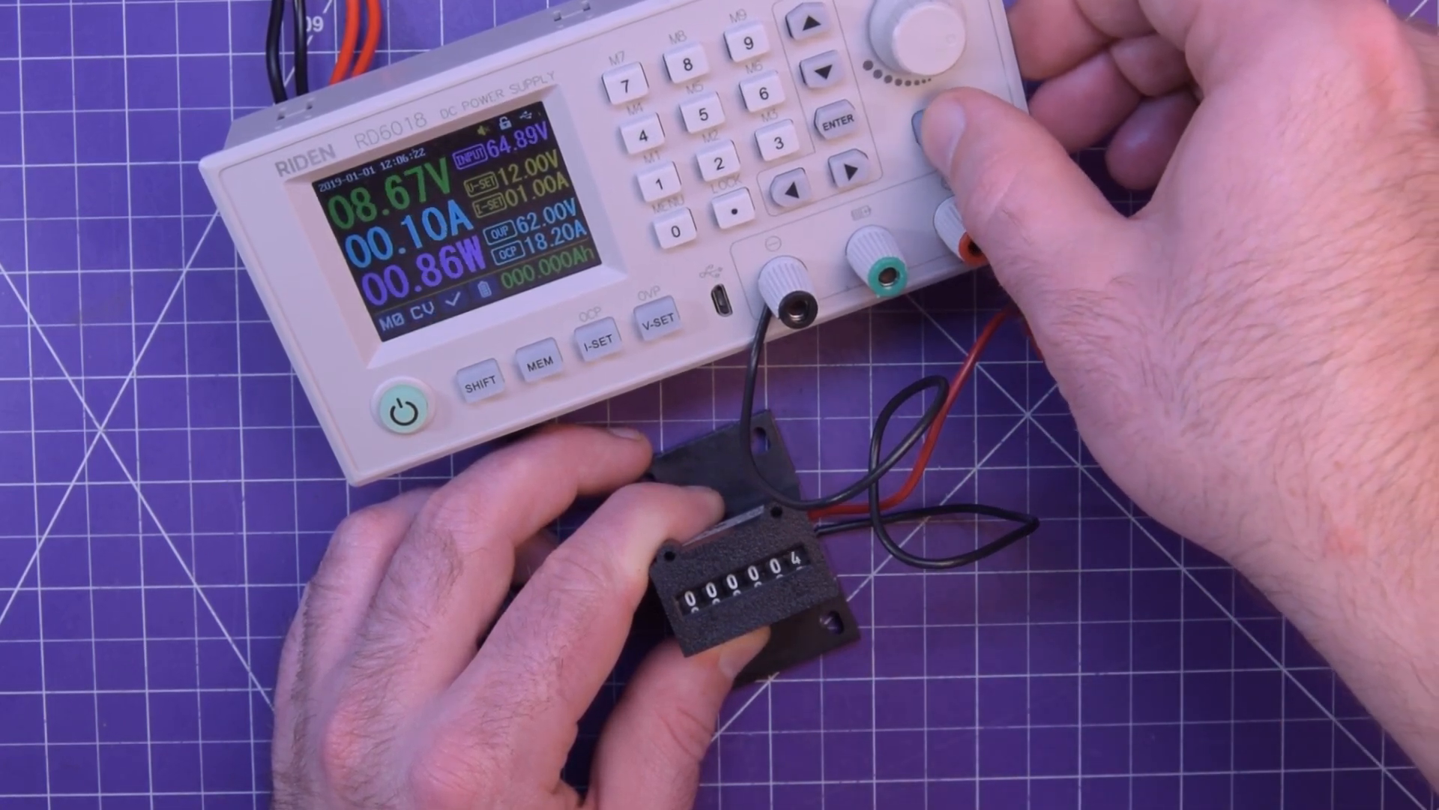